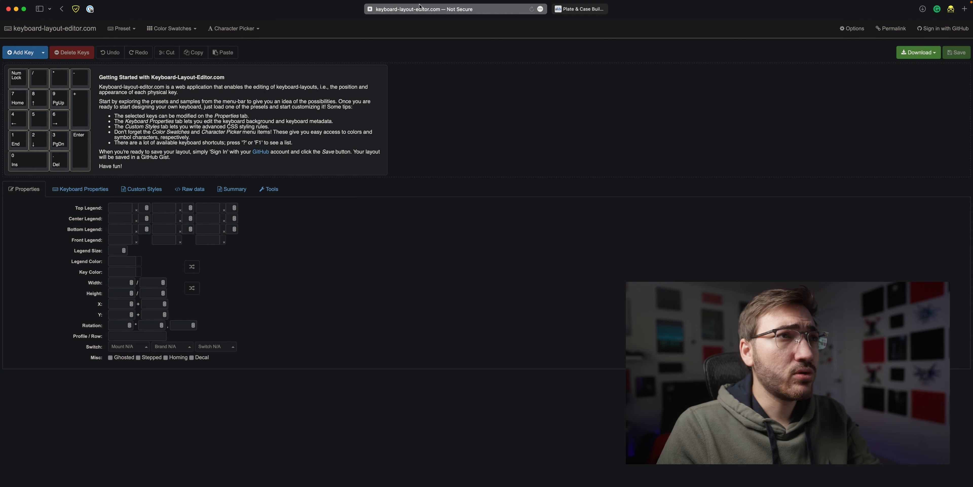
mouse_move(394, 183)
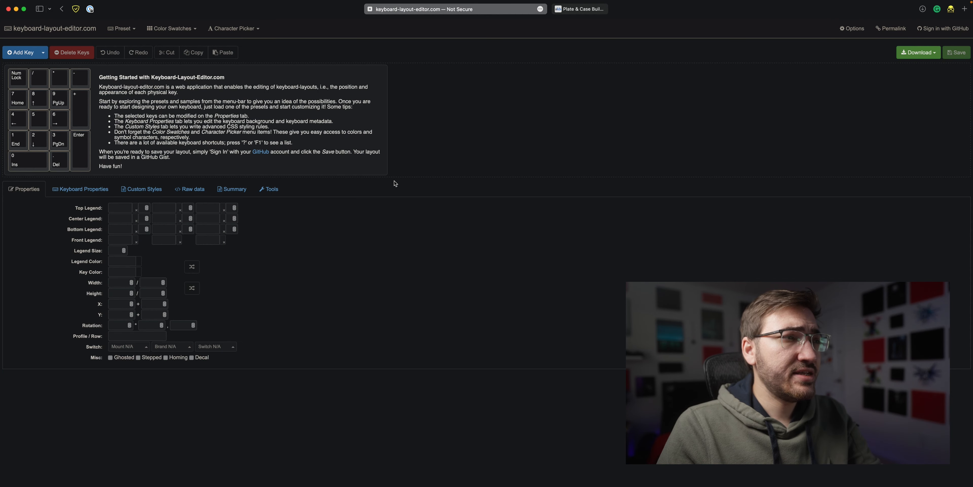
mouse_move(389, 178)
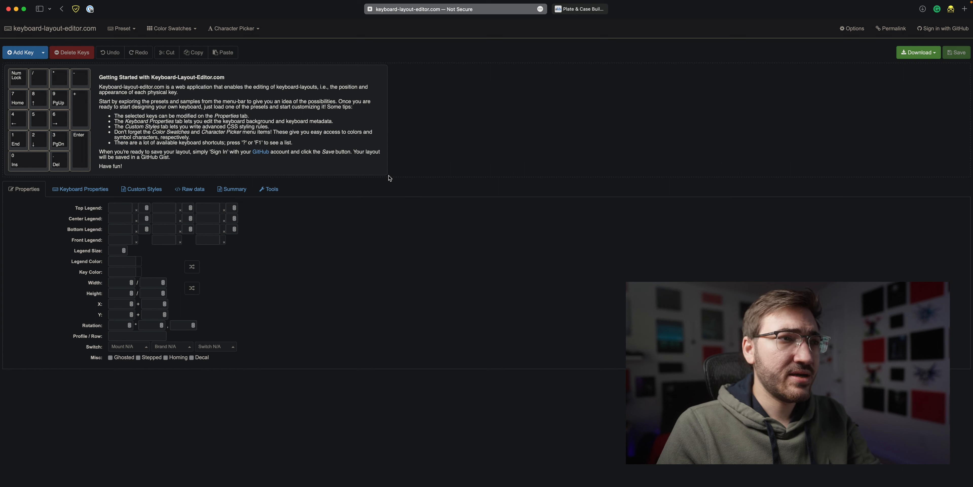
mouse_move(379, 174)
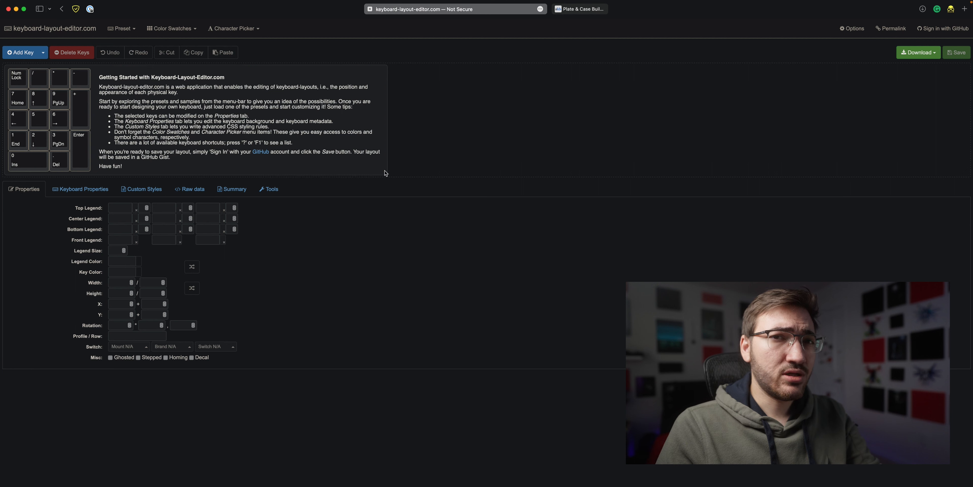
mouse_move(381, 175)
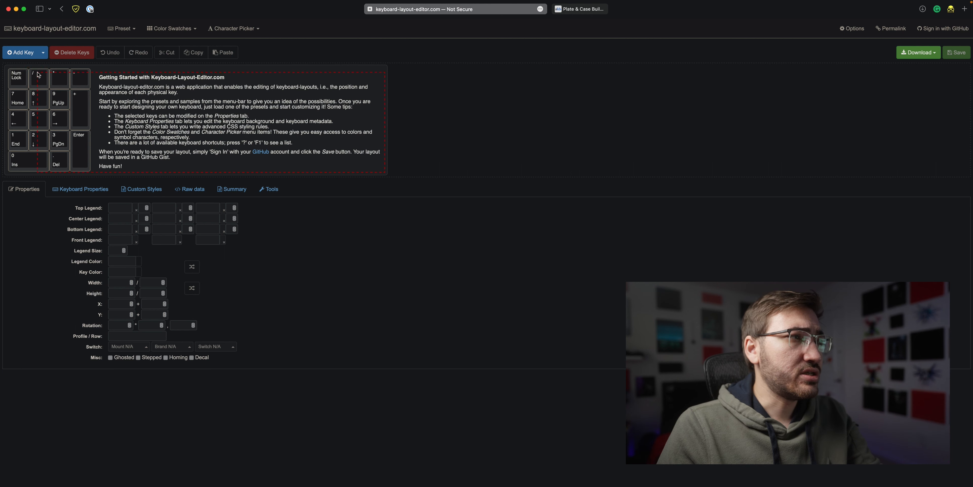
Step: Clear the default numpad and add three rows of keys plus a key for the bottom row
click(72, 52)
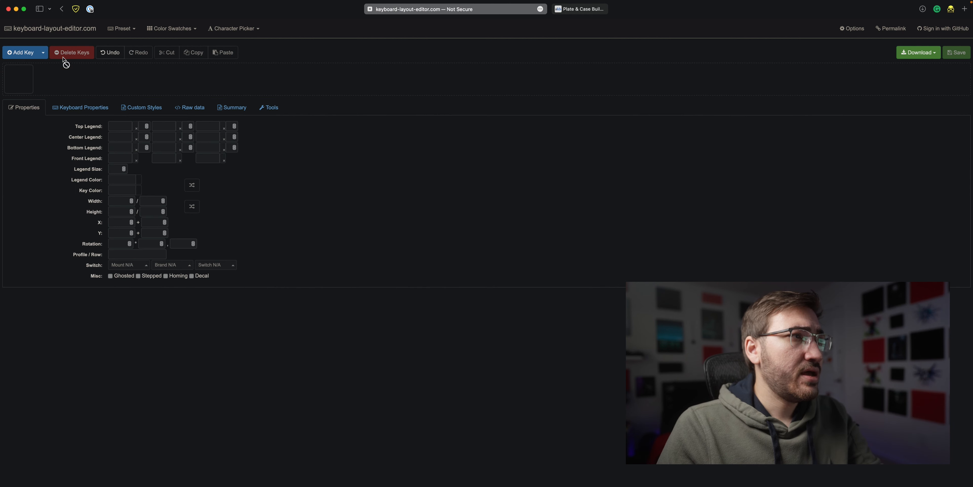
click(21, 52)
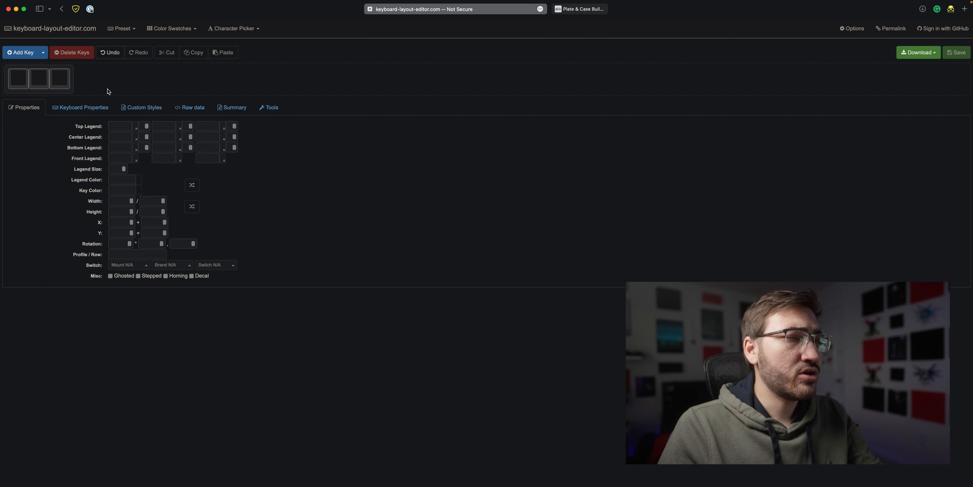
click(19, 78)
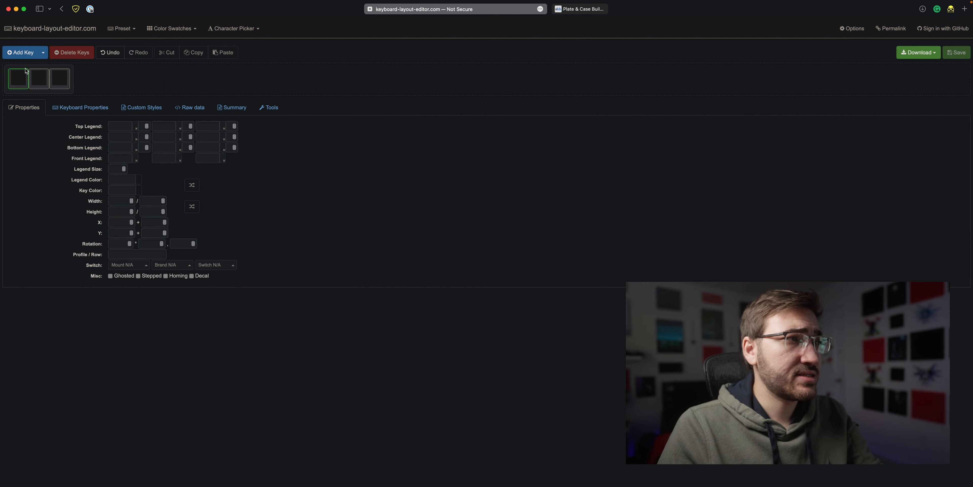
click(21, 53)
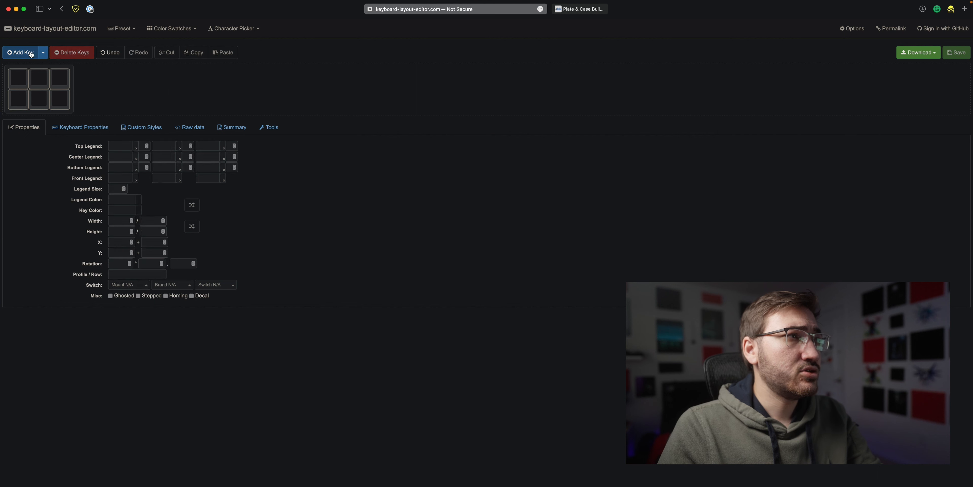
click(22, 52)
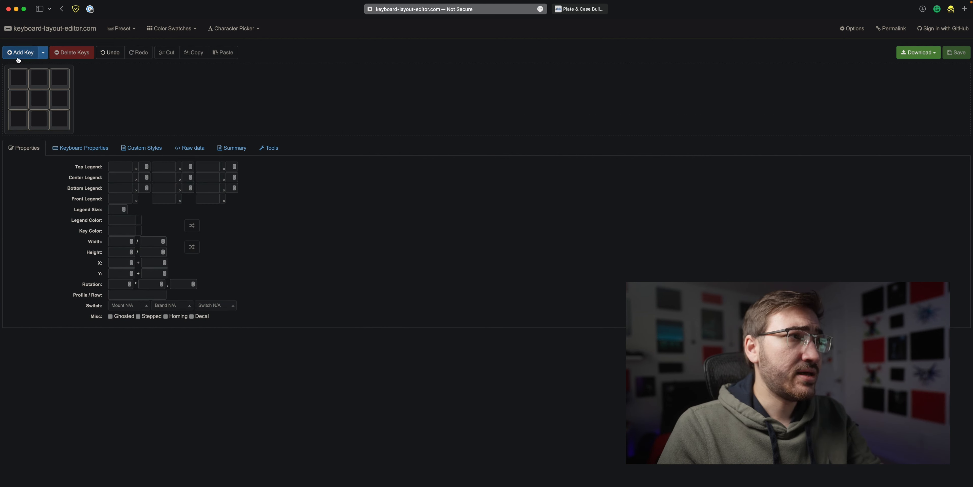
click(21, 52)
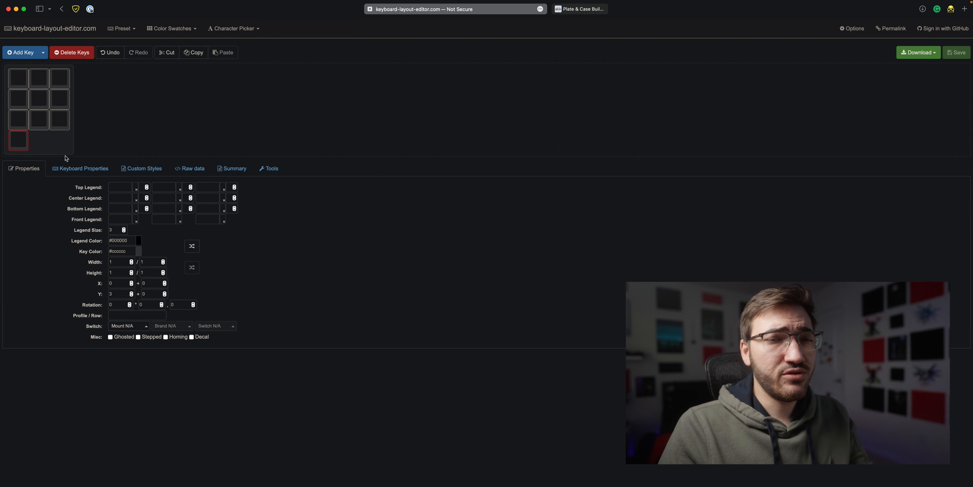
mouse_move(227, 138)
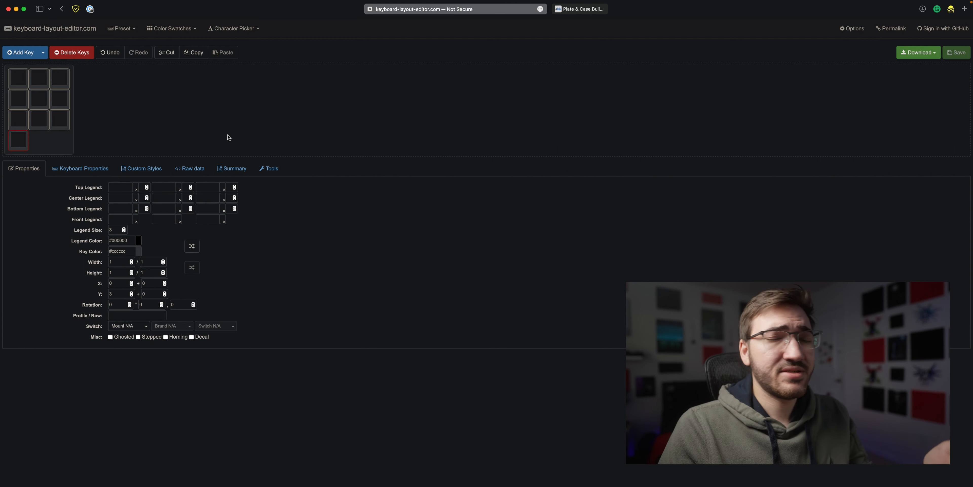
mouse_move(407, 117)
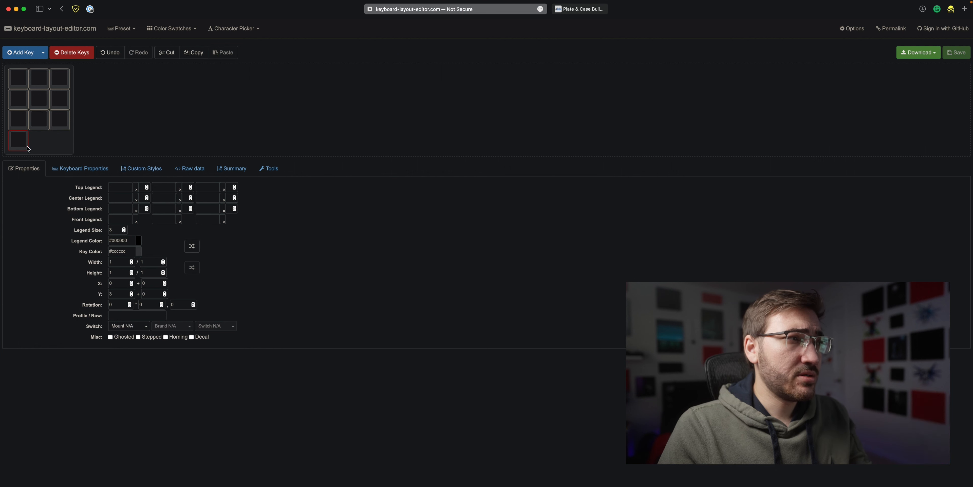
mouse_move(116, 261)
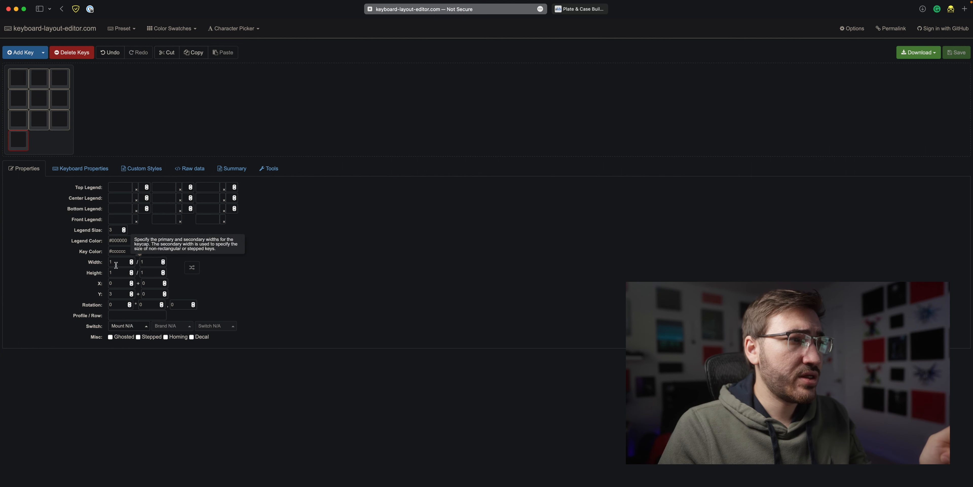
mouse_move(118, 251)
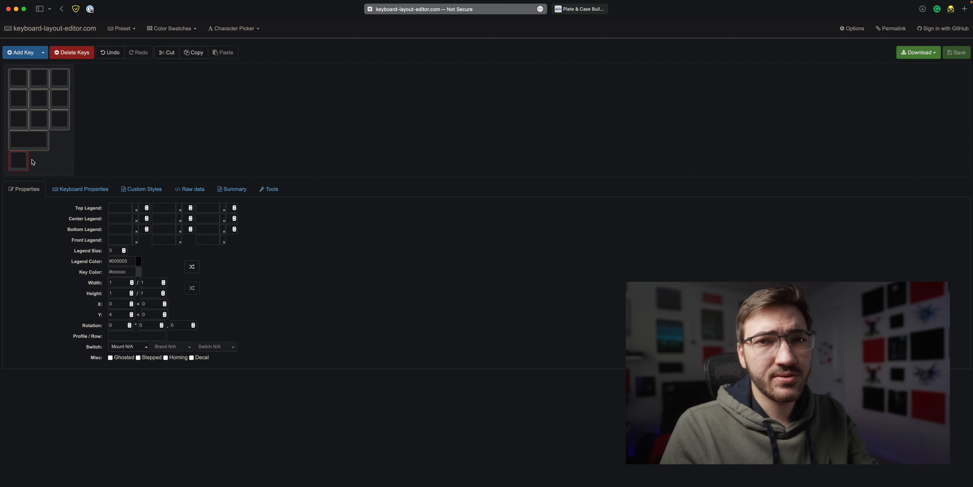
Step: Move the lone key to X 2, Y 3 beside the double-width key and show the raw data
click(19, 149)
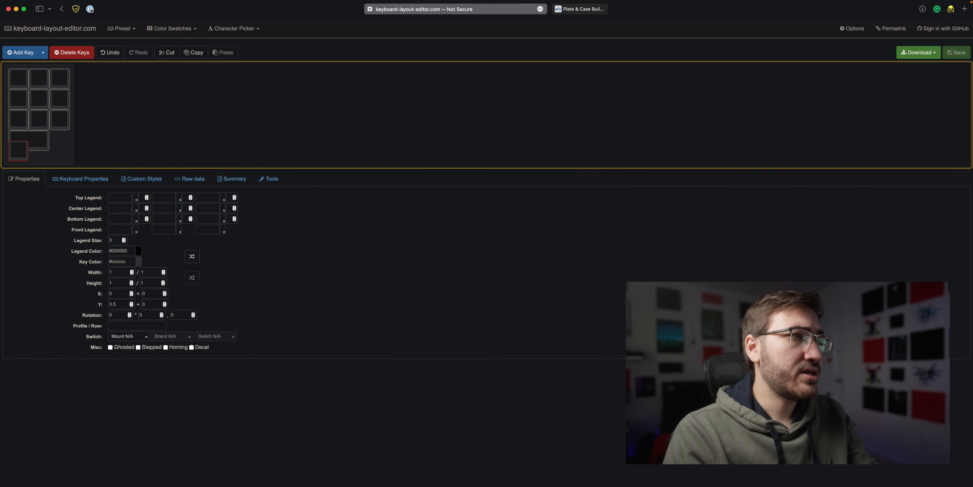
click(53, 140)
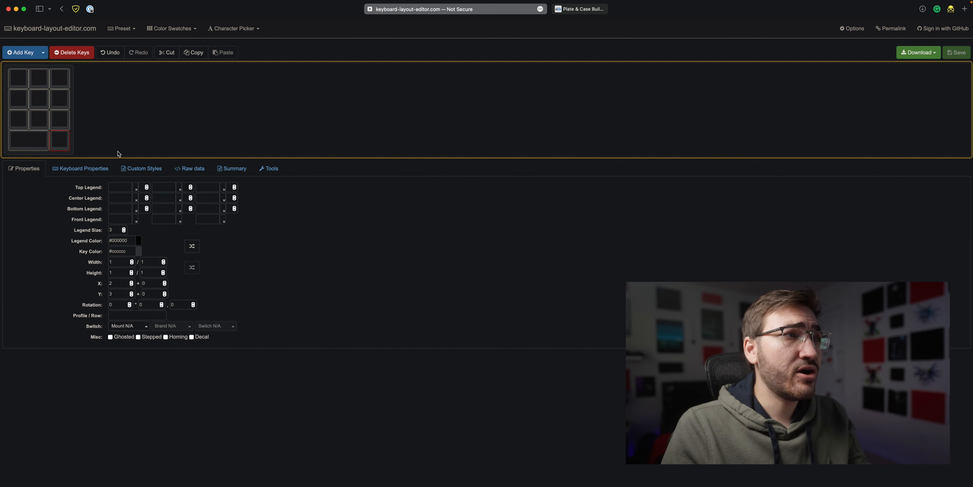
click(157, 129)
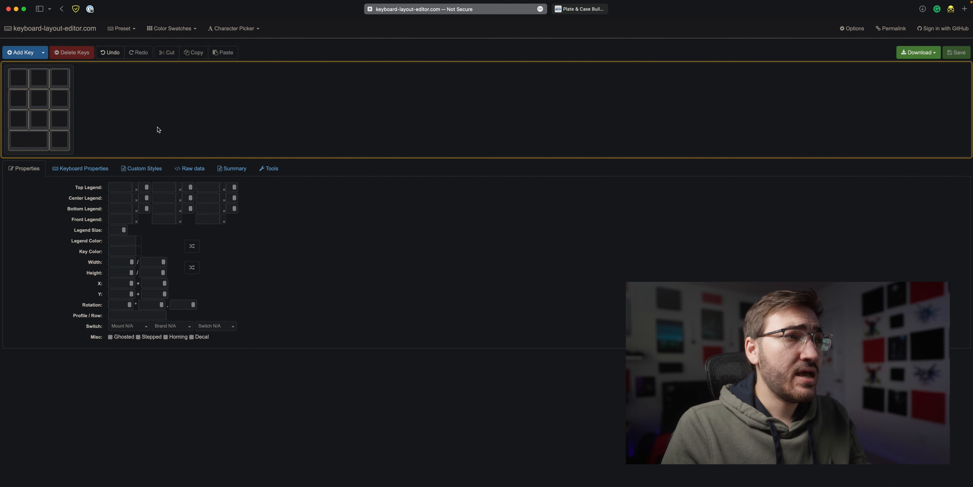
click(192, 168)
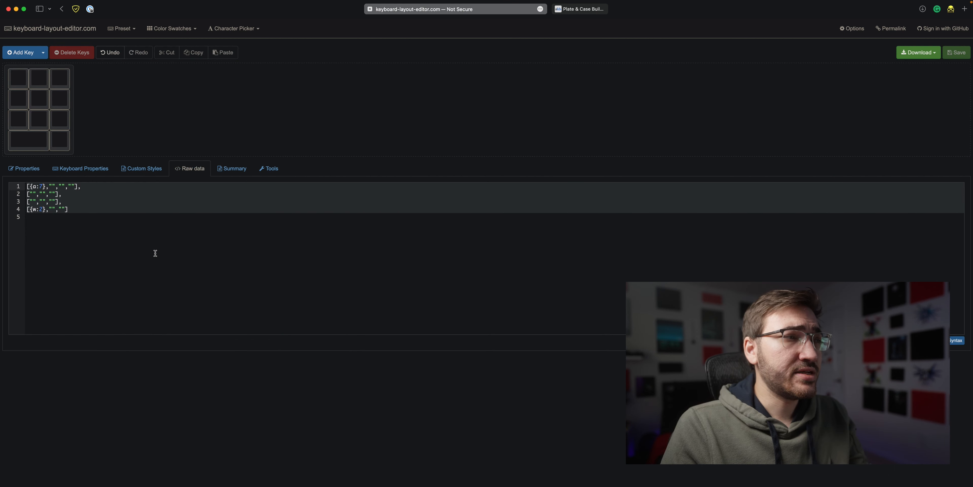
mouse_move(378, 257)
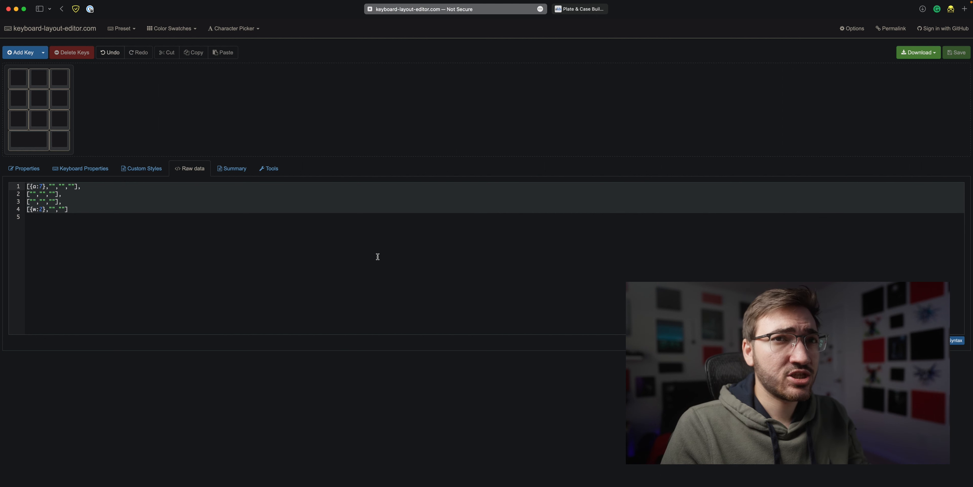
Step: Check the download formats, then select the raw layout data text for copying
click(918, 52)
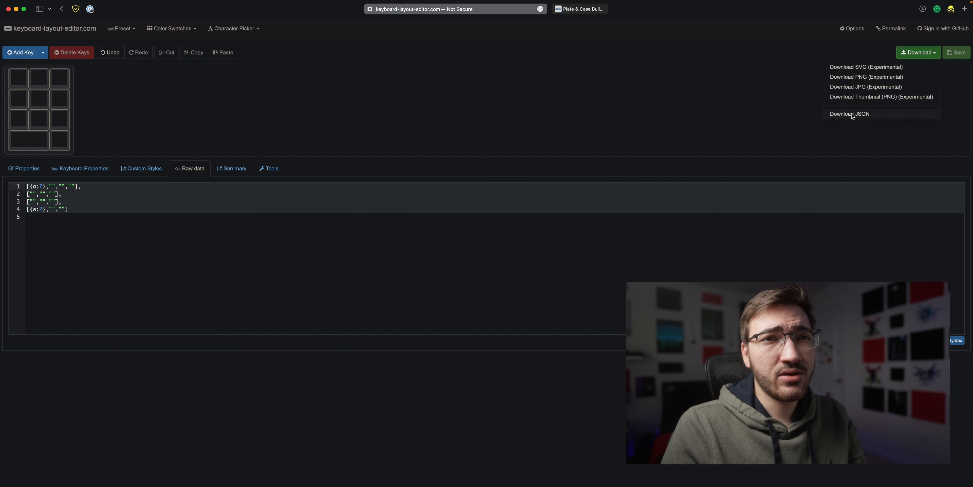
mouse_move(614, 235)
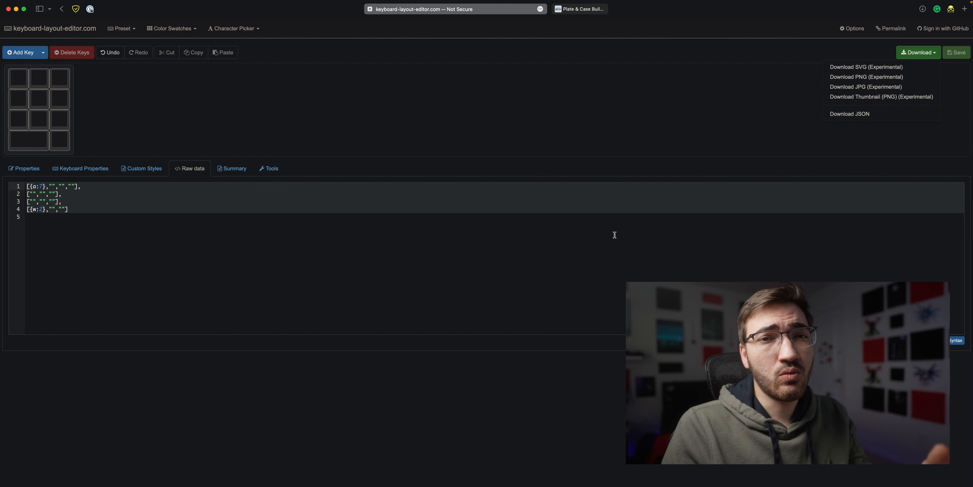
mouse_move(496, 273)
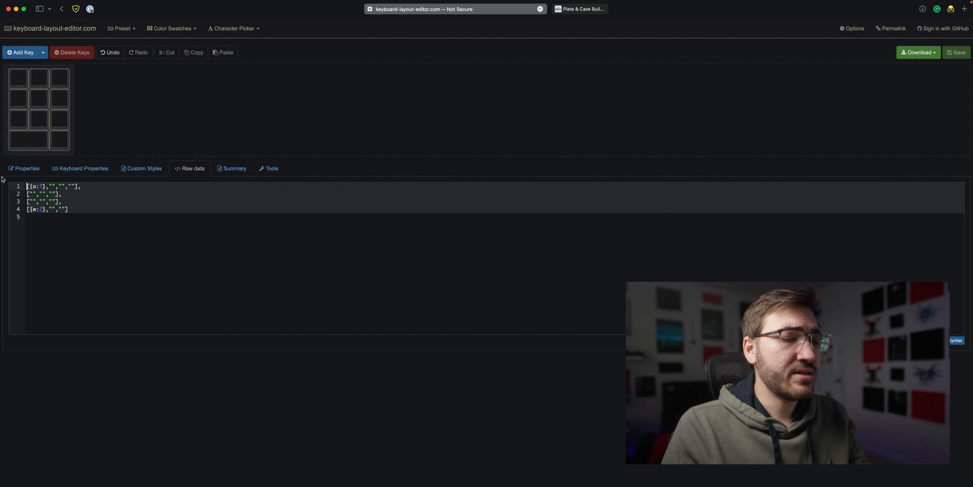
click(578, 9)
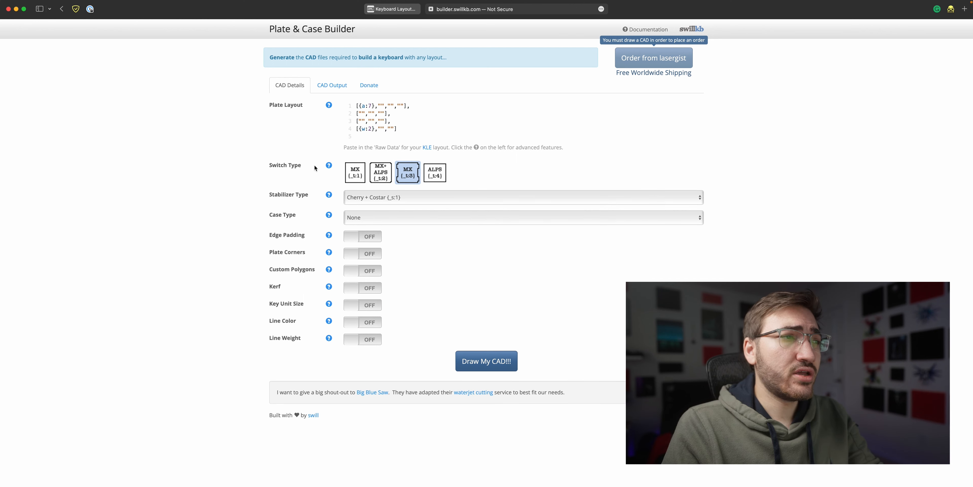
mouse_move(289, 293)
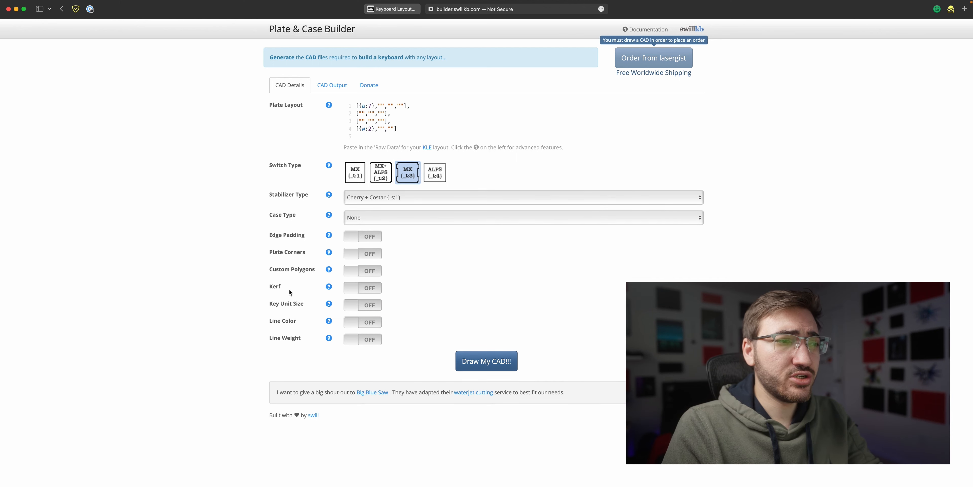
mouse_move(313, 315)
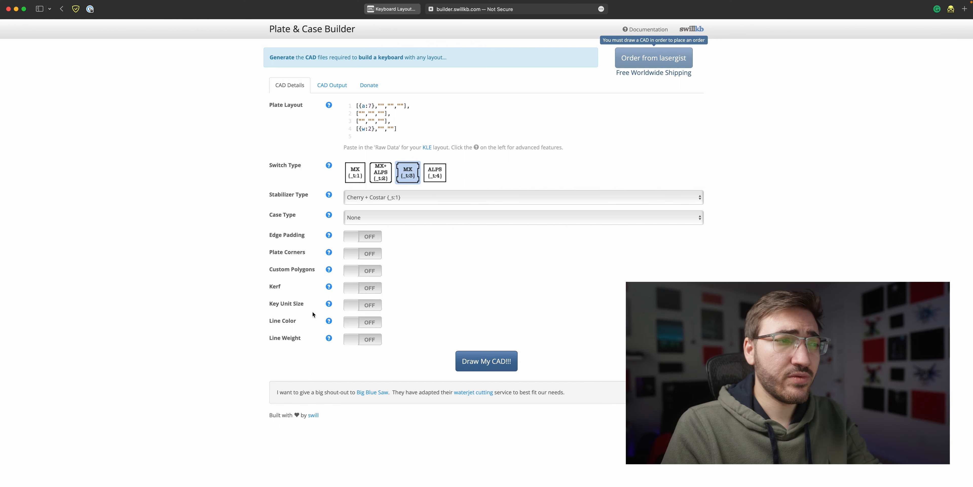
mouse_move(356, 327)
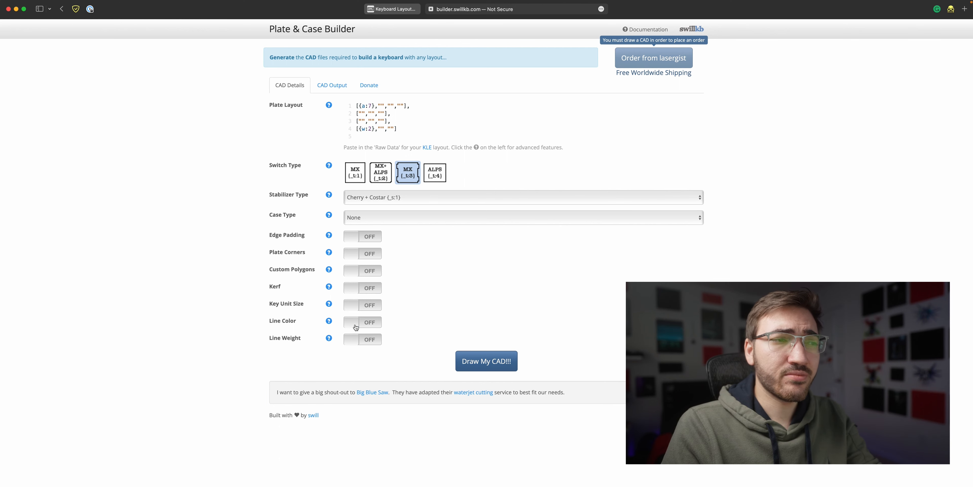
mouse_move(313, 241)
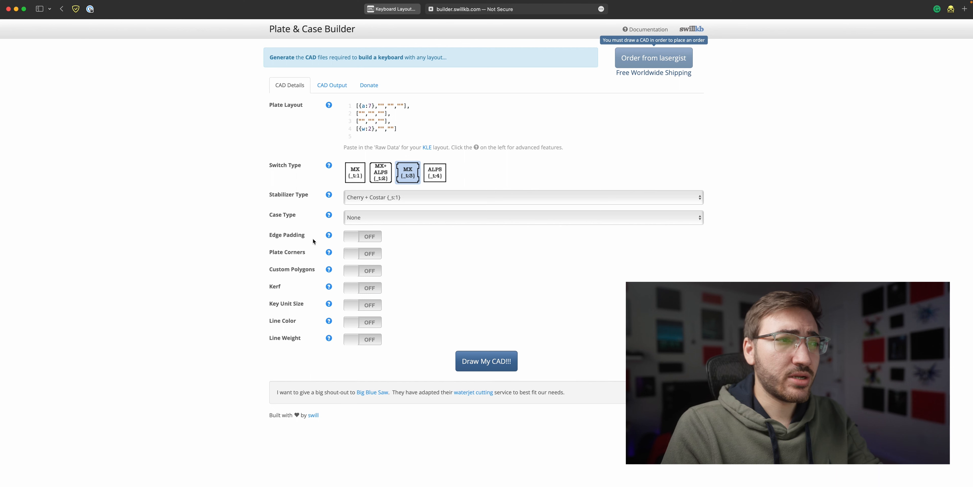
mouse_move(406, 297)
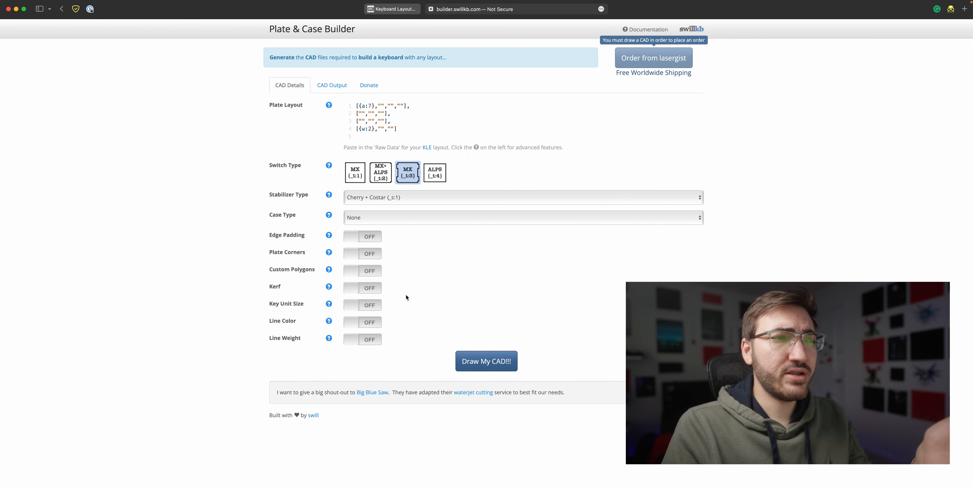
mouse_move(392, 319)
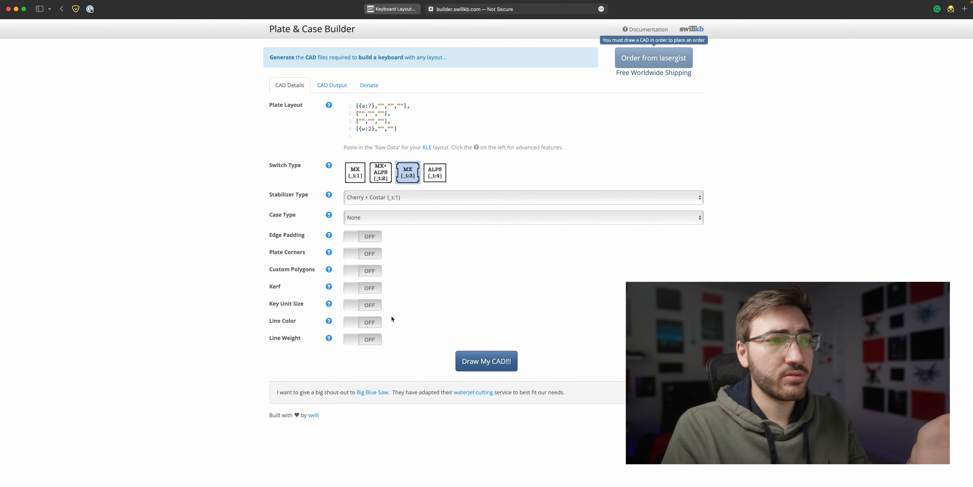
mouse_move(365, 212)
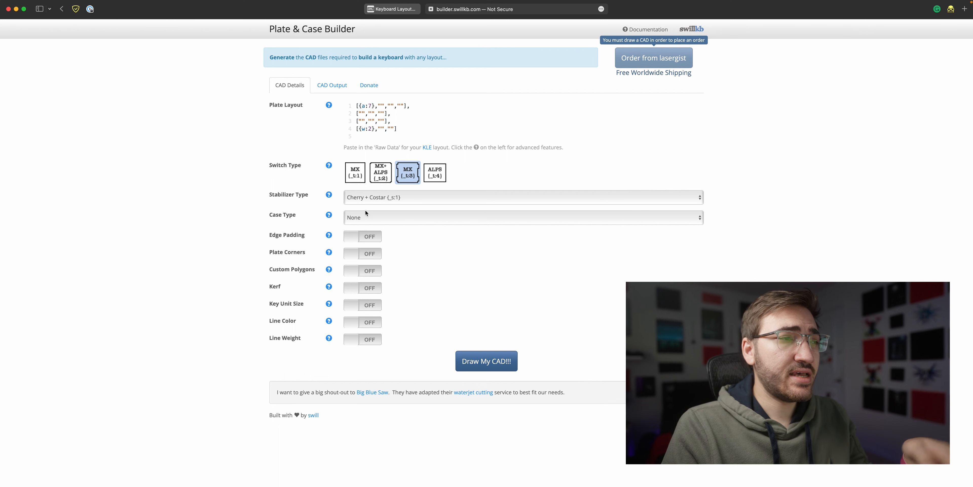
mouse_move(304, 201)
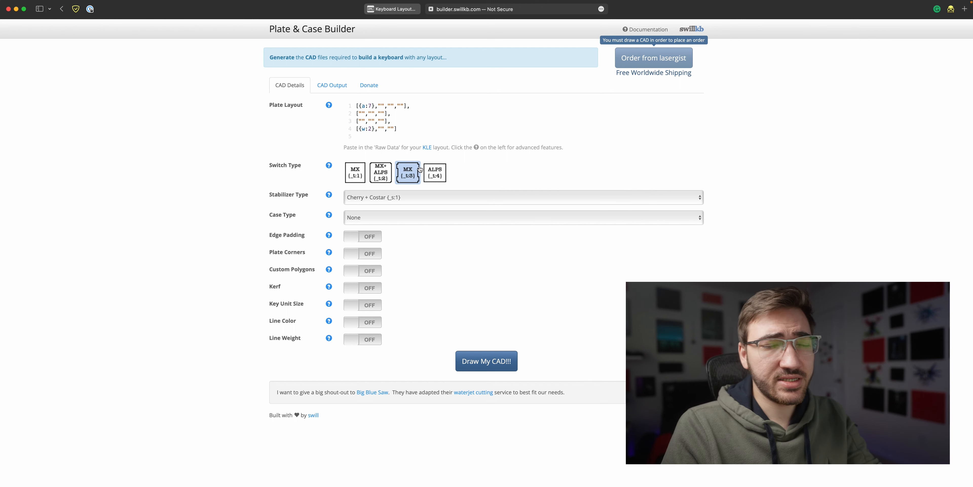
mouse_move(402, 193)
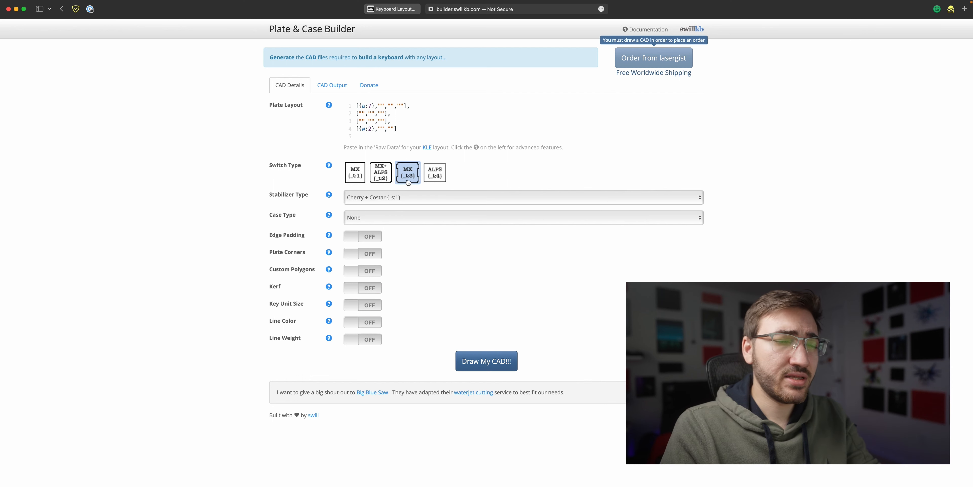
Step: Choose plain MX (_s:1) switch cutouts and Cherry Only (_s:2) stabilizers for the plate
click(355, 172)
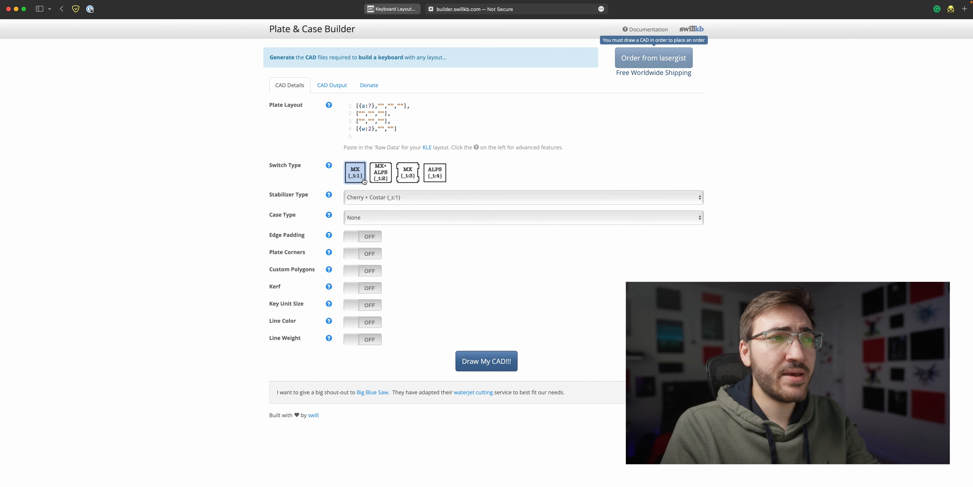
click(381, 172)
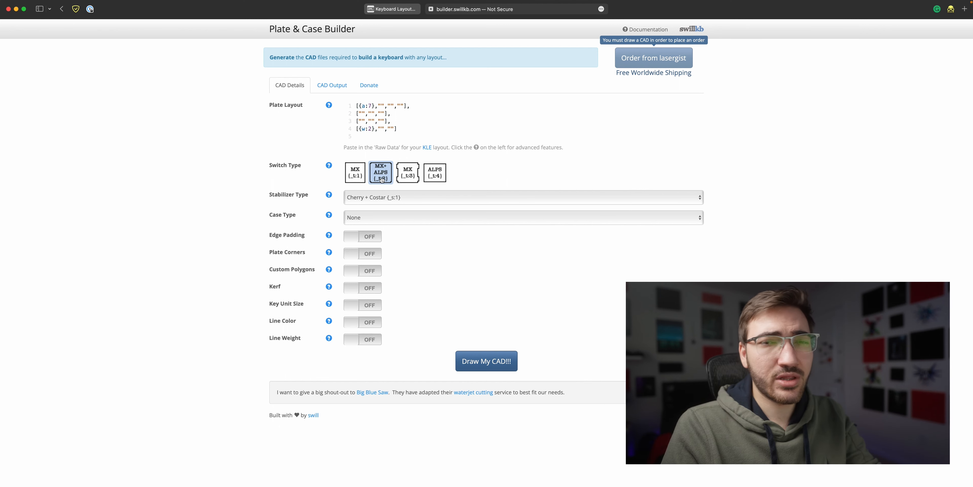
mouse_move(380, 176)
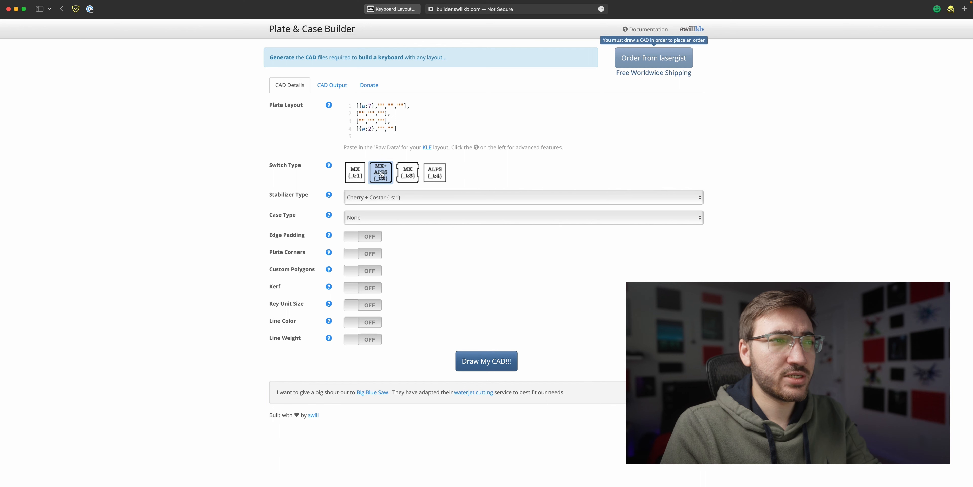
click(354, 172)
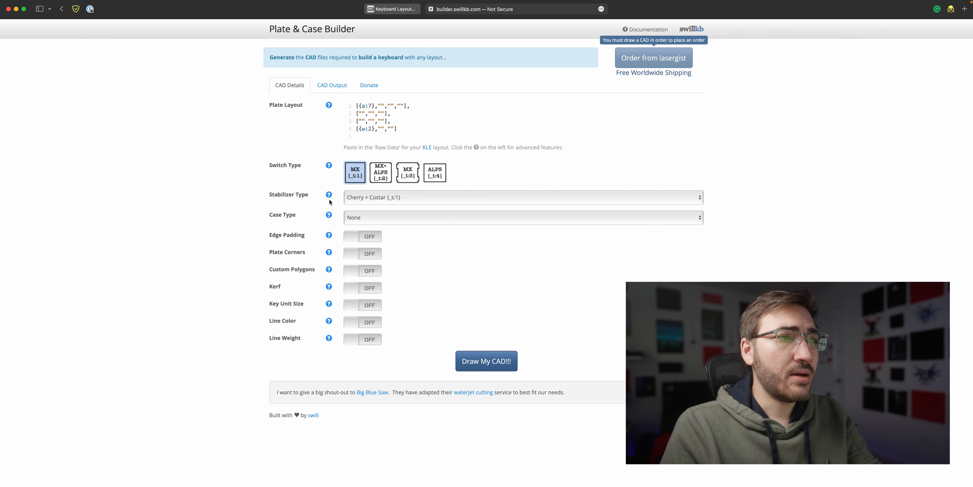
mouse_move(359, 205)
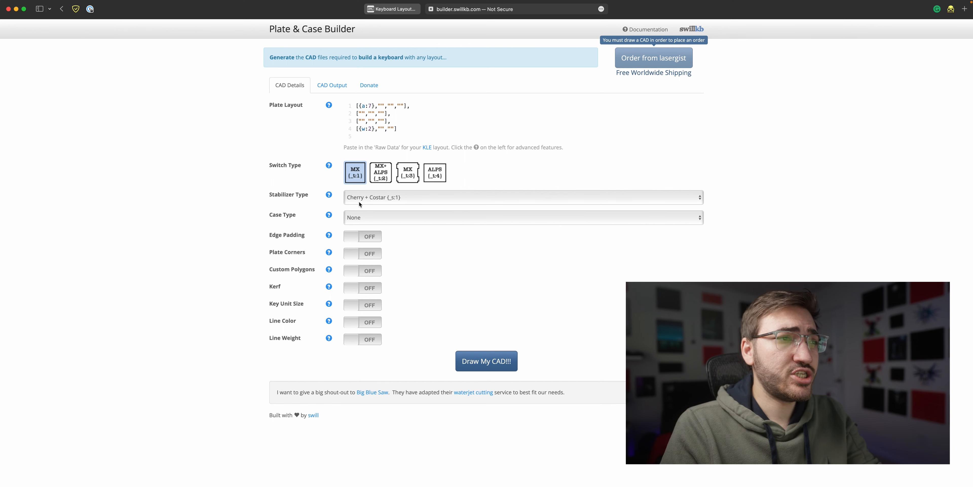
click(523, 196)
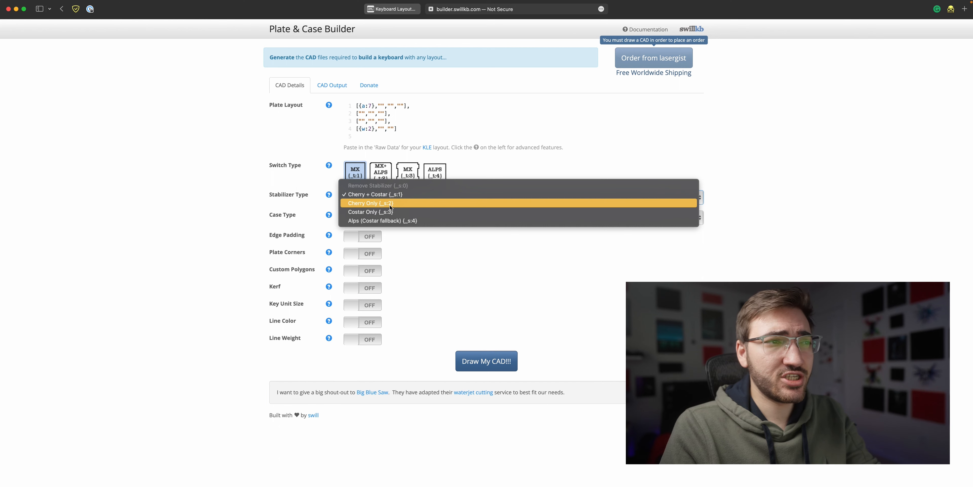
click(370, 203)
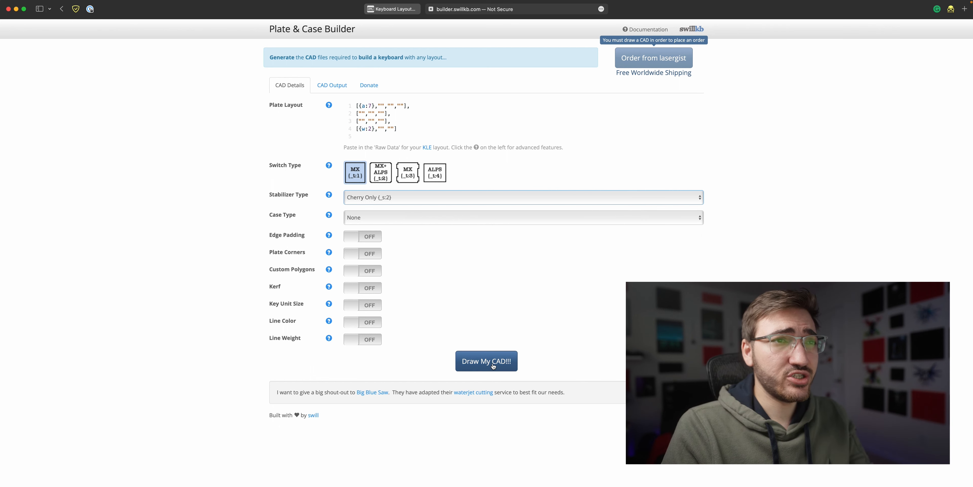
Step: Generate the switch layer CAD drawing with Draw My CAD!!!
click(486, 360)
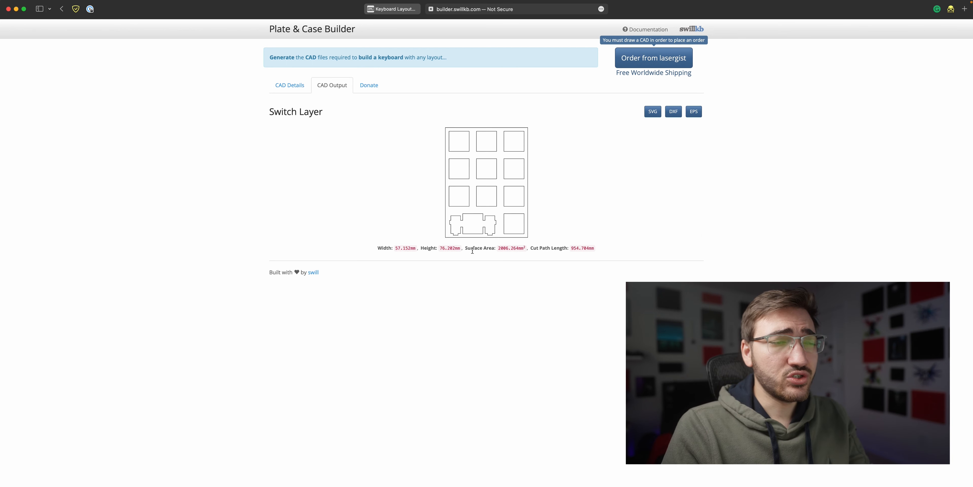
mouse_move(699, 124)
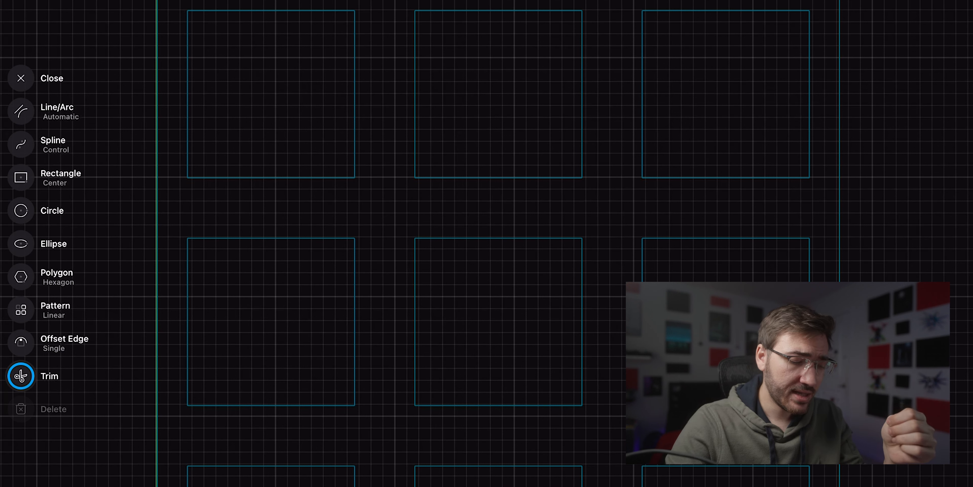
Step: Draw diagonal lines joining corners of adjacent switch cutout squares with the Line/Arc tool
click(20, 111)
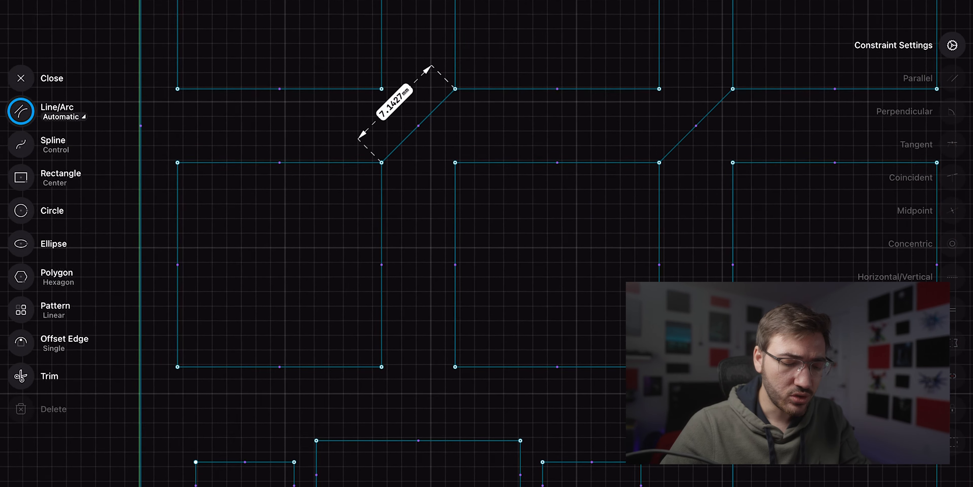
scroll(down, 3)
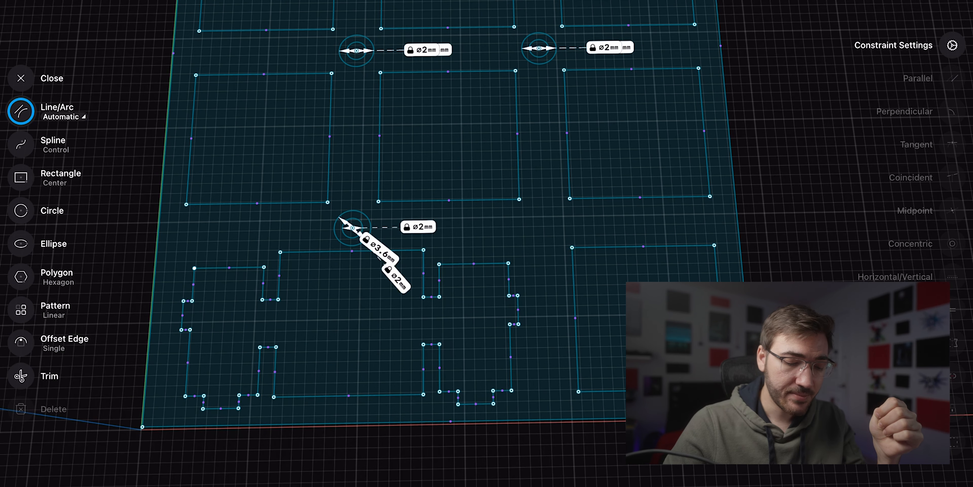
Step: Place 2 mm circles with 3.6 mm concentric rings at the guide-line intersections
click(52, 78)
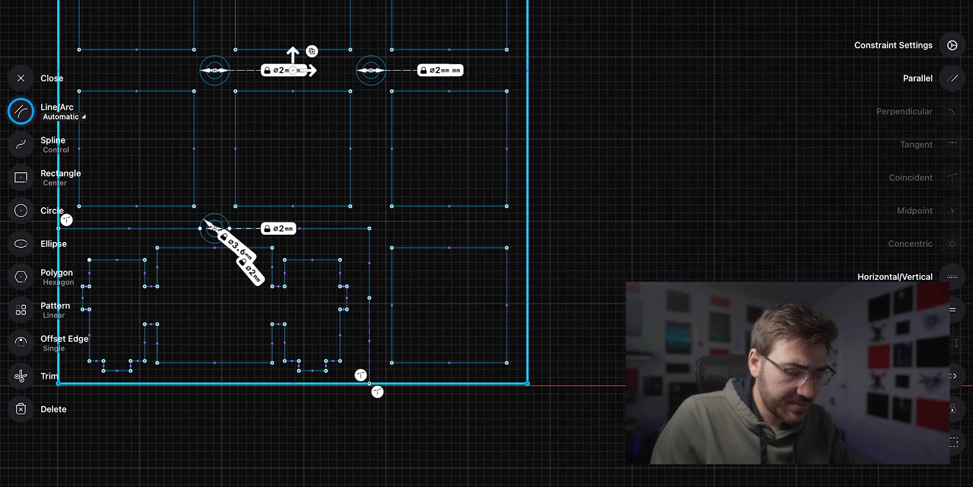
Step: Offset the plate border outline inward by 1 mm and 3 mm for the case walls
click(20, 342)
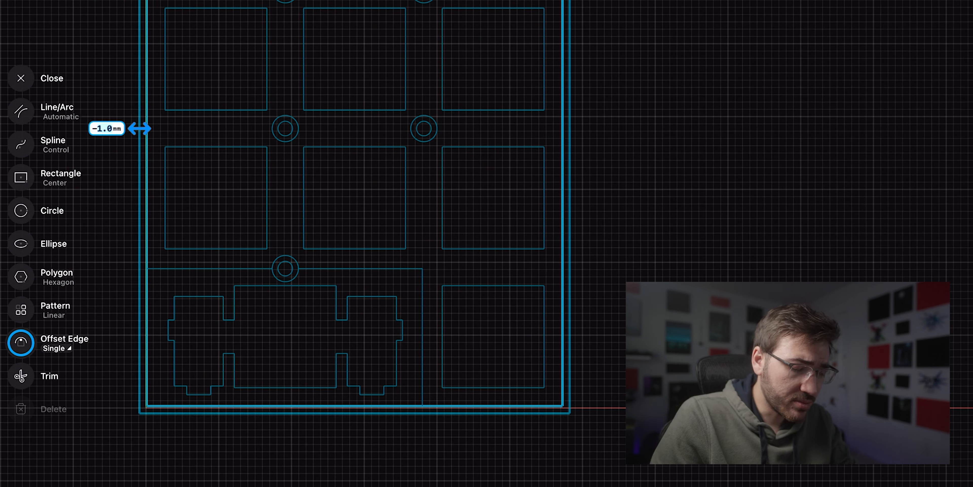
click(20, 111)
text(-3)
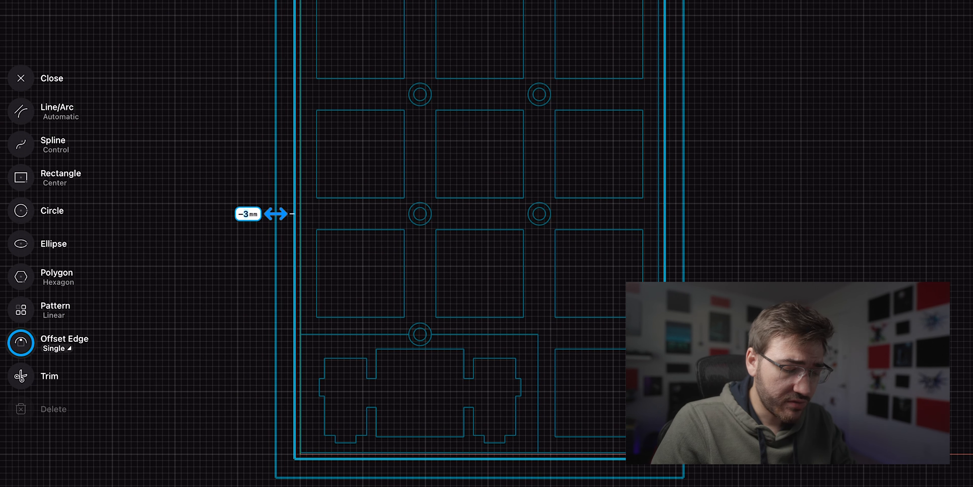
drag(277, 213, 264, 213)
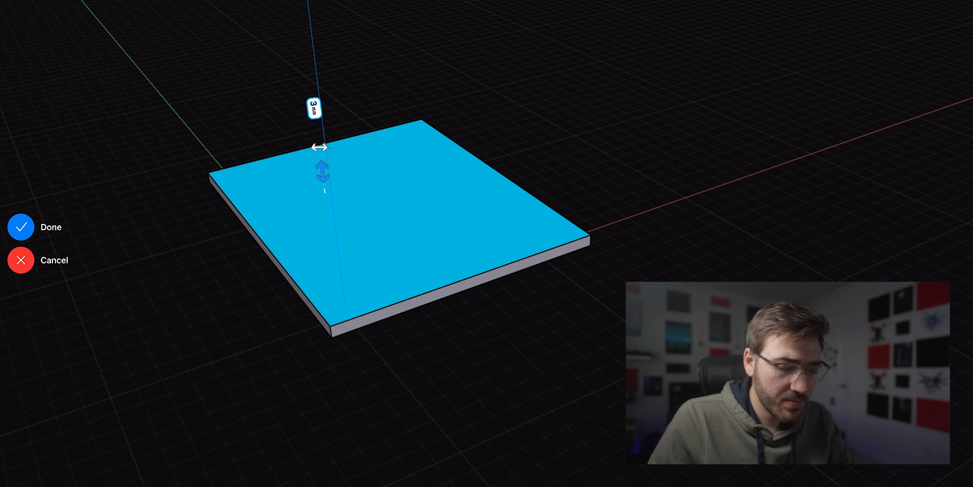
Step: Extrude the plate profile 3 mm and raise the screw-hole rings into posts
click(20, 226)
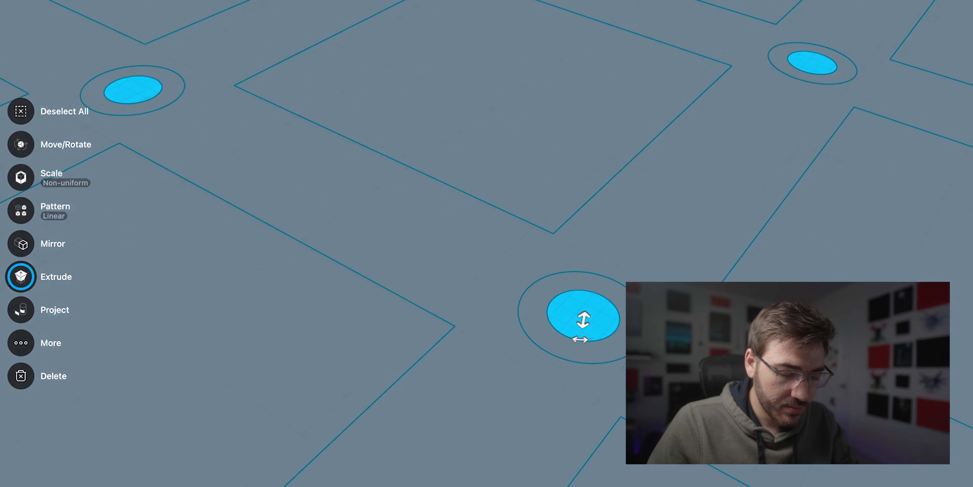
drag(583, 320, 475, 398)
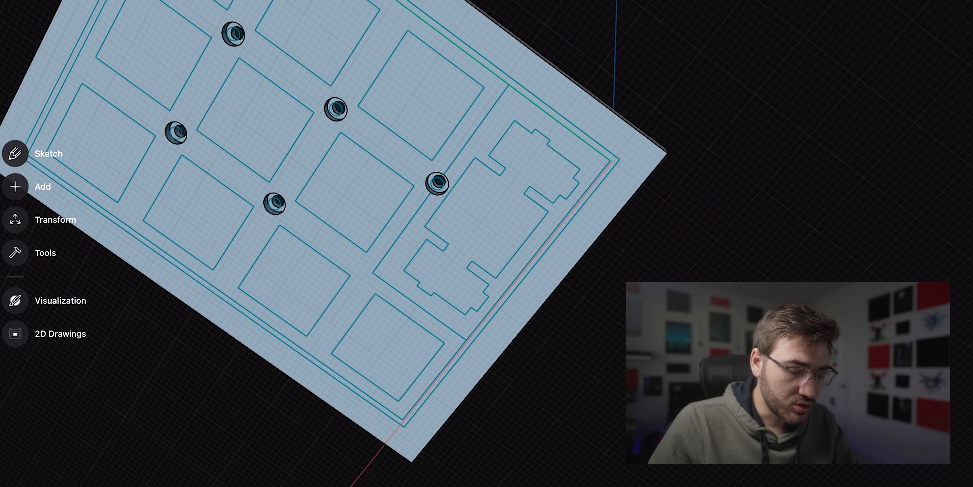
click(310, 186)
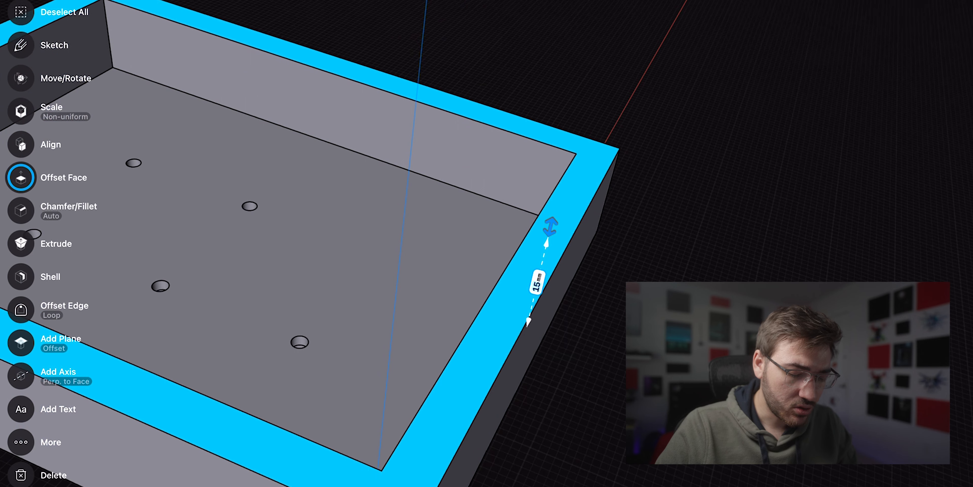
Step: Set the case wall height to 20.6 mm and unhide Body 01, the switch plate
click(536, 283)
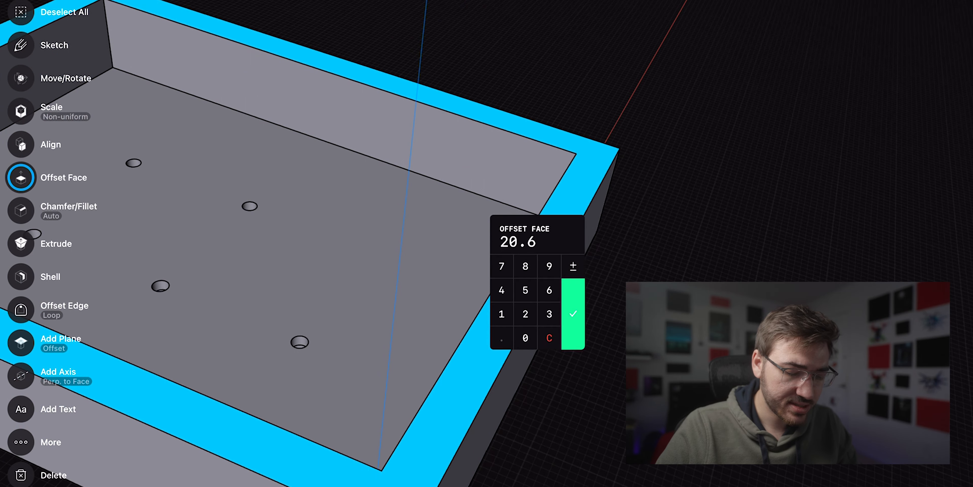
click(571, 313)
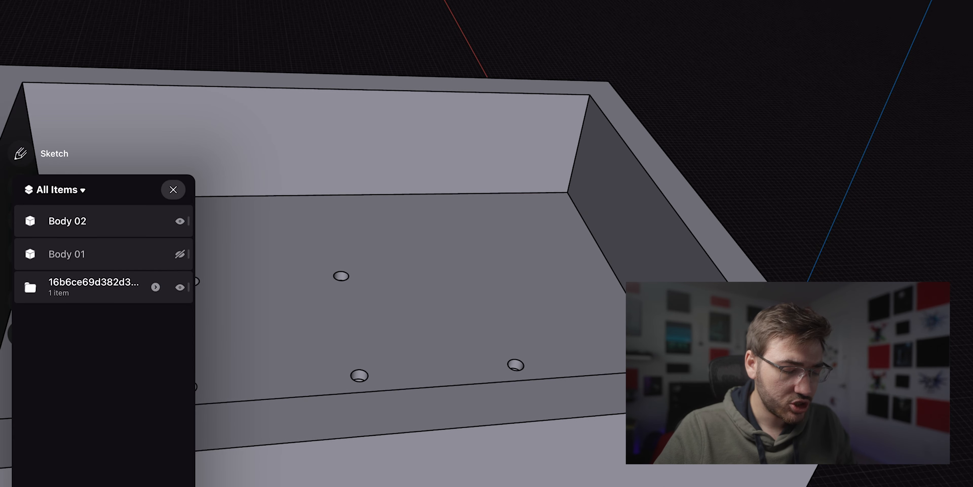
click(174, 189)
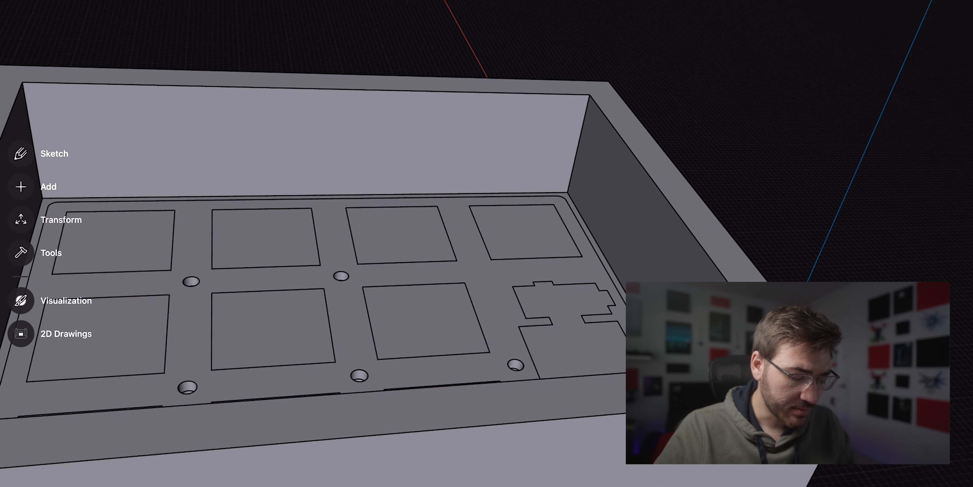